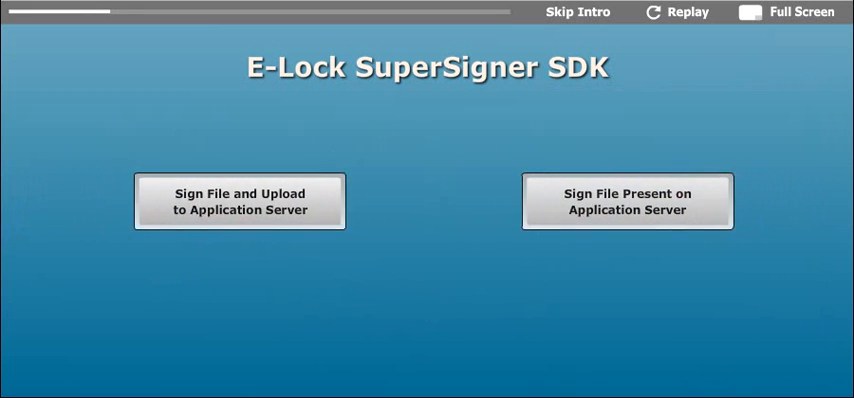
# Step: Start the 'Sign File and Upload to Application Server' demo
pyautogui.click(576, 12)
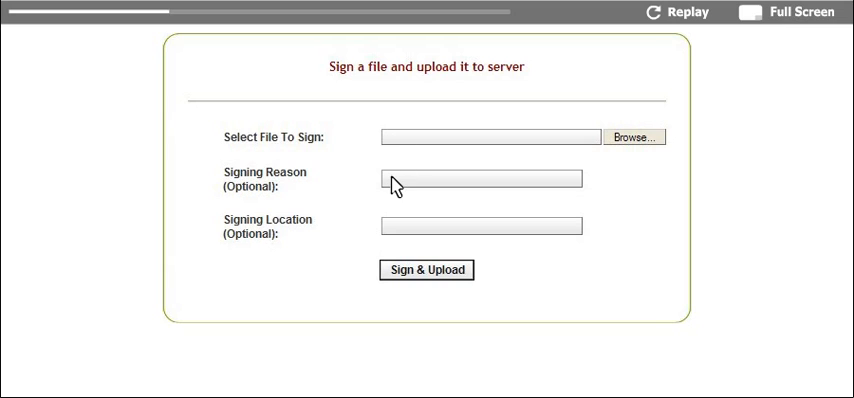
pyautogui.moveTo(396, 224)
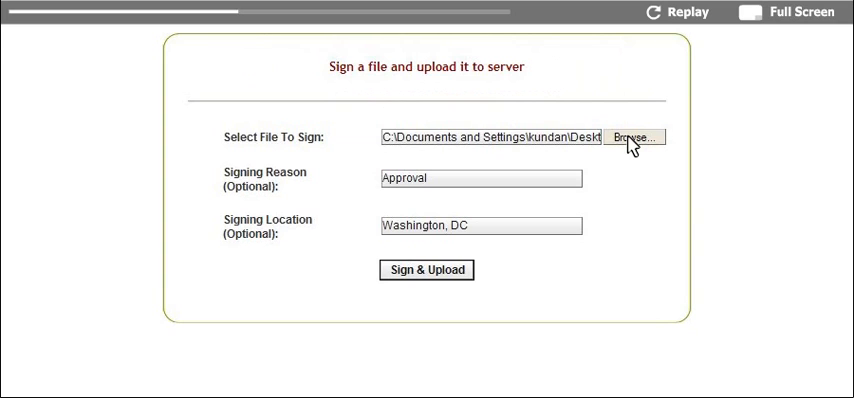
pyautogui.moveTo(388, 184)
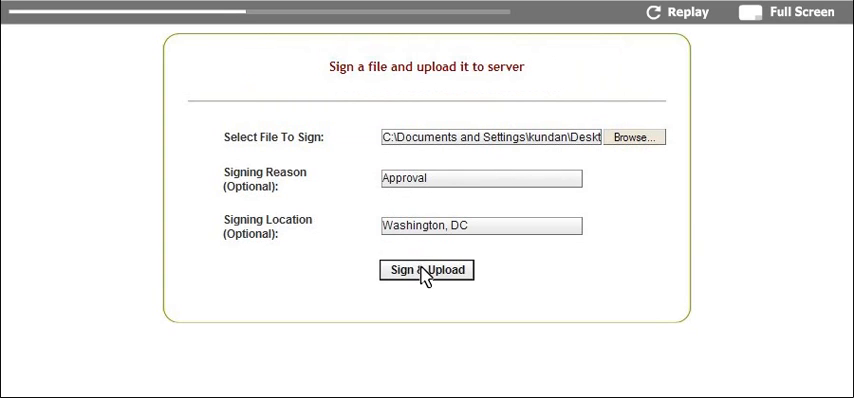
# Step: Sign & Upload 2009_usa.txt with reason Approval and location Washington, DC
pyautogui.click(428, 270)
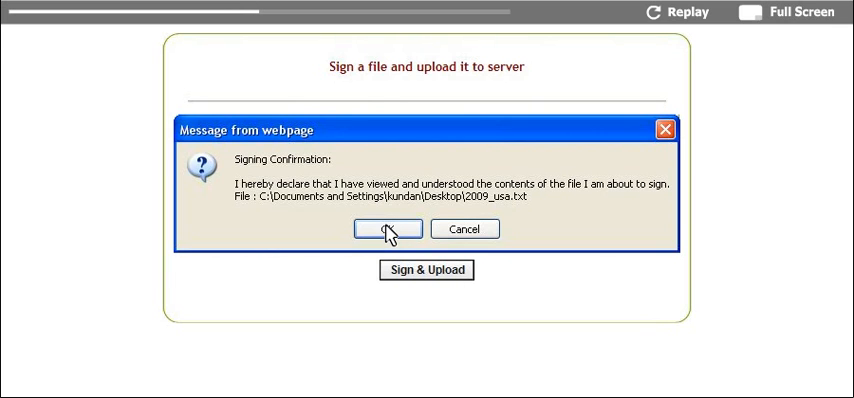
# Step: Confirm the review declaration and sign the file with the Tellus certificate
pyautogui.click(384, 228)
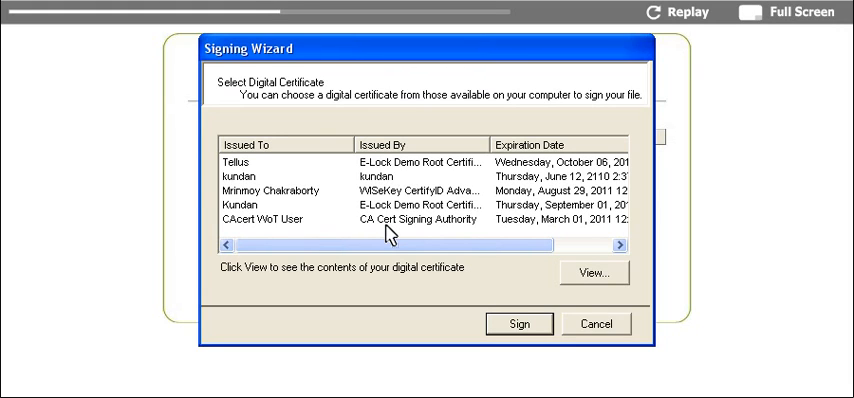
pyautogui.moveTo(336, 200)
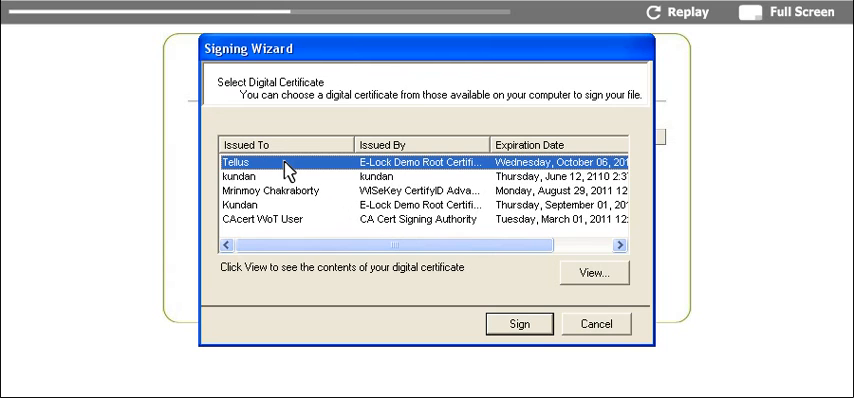
pyautogui.click(520, 324)
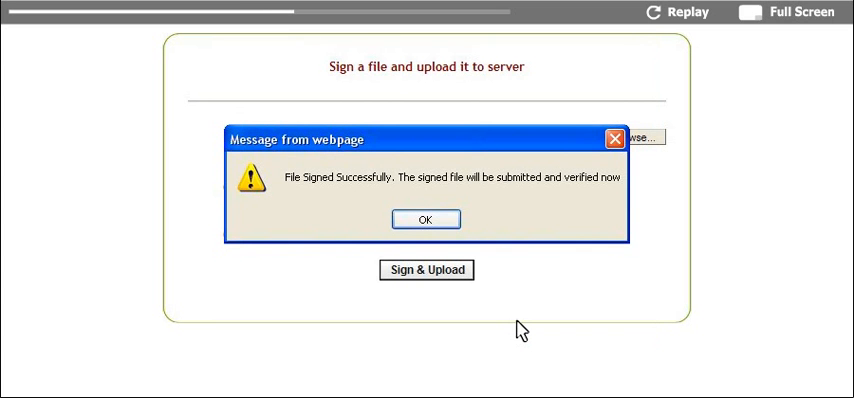
pyautogui.moveTo(458, 260)
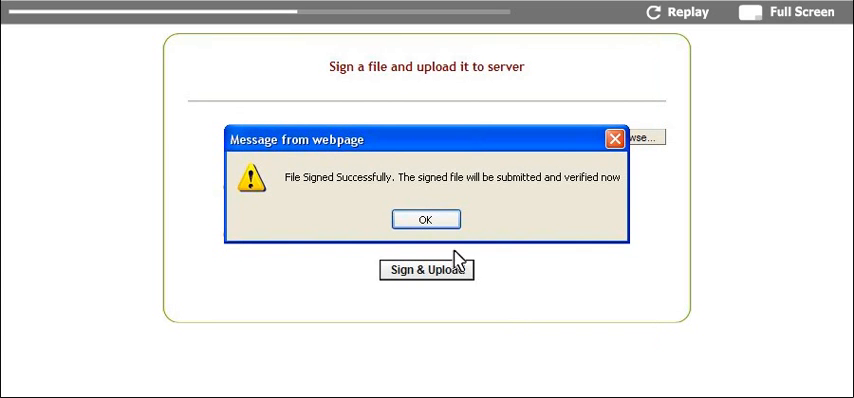
pyautogui.moveTo(424, 220)
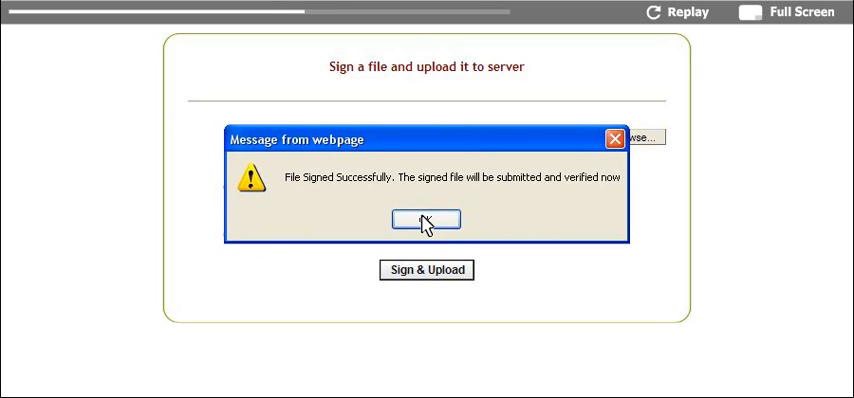
# Step: Acknowledge the success message to show the verification result for signer Tellus
pyautogui.click(424, 220)
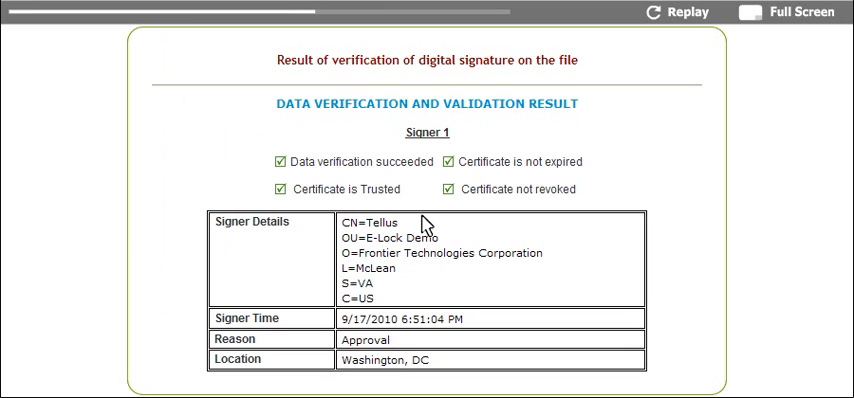
pyautogui.moveTo(290, 176)
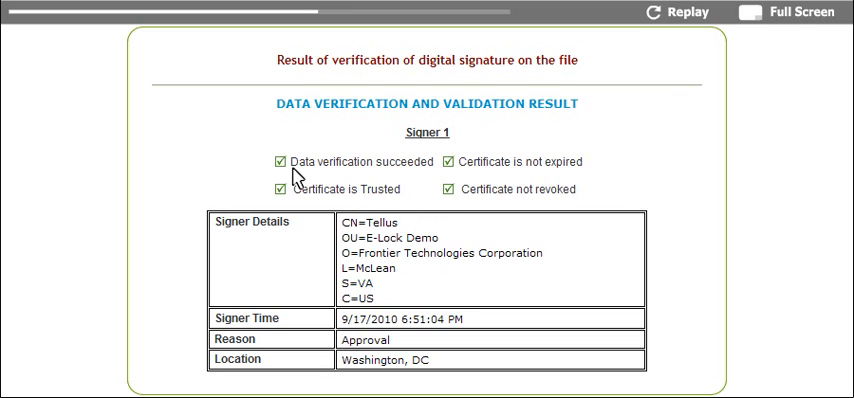
pyautogui.moveTo(466, 204)
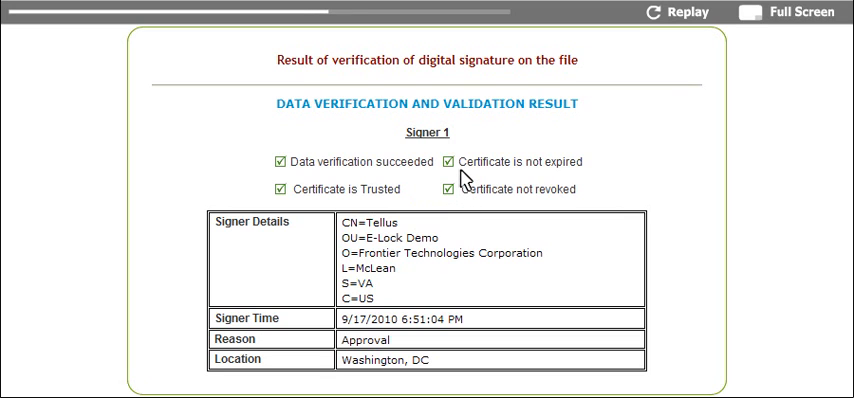
pyautogui.moveTo(410, 188)
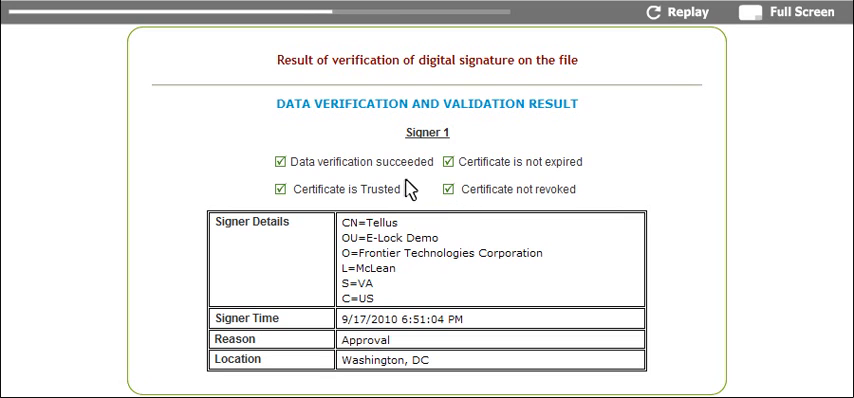
pyautogui.moveTo(300, 206)
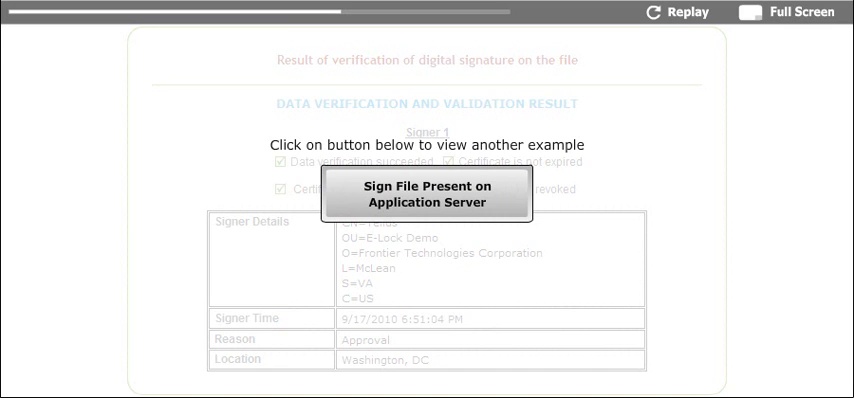
# Step: Switch to the 'Sign File Present on Application Server' demo listing six server files
pyautogui.click(434, 194)
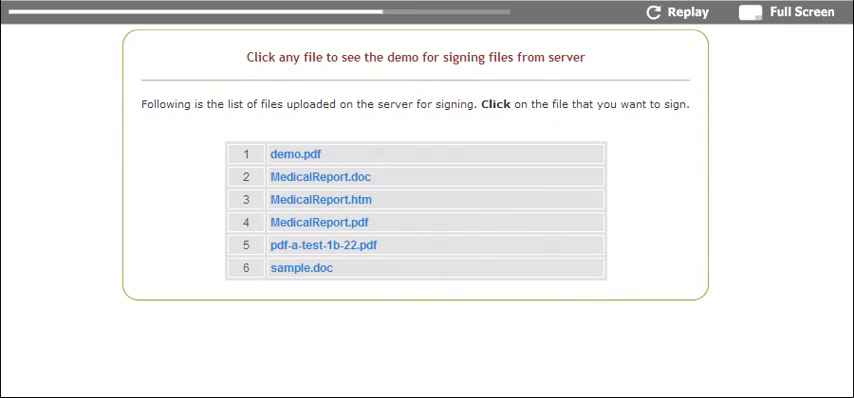
pyautogui.moveTo(436, 316)
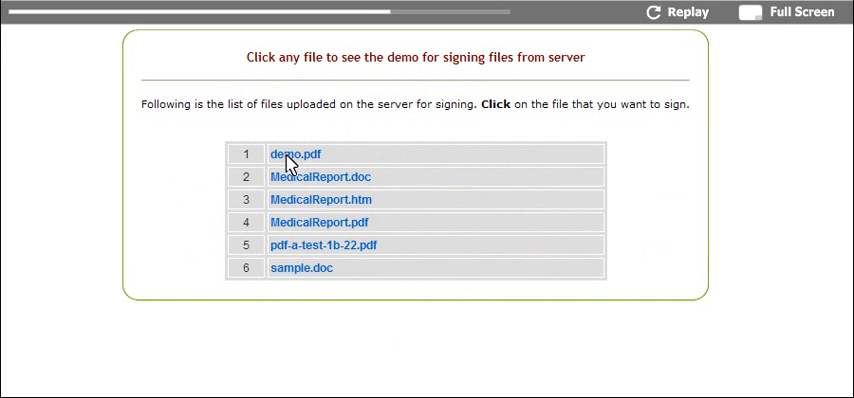
# Step: Sign server file pdf-a-test-1b-22 with reason Approved and location Washington, DC
pyautogui.click(296, 154)
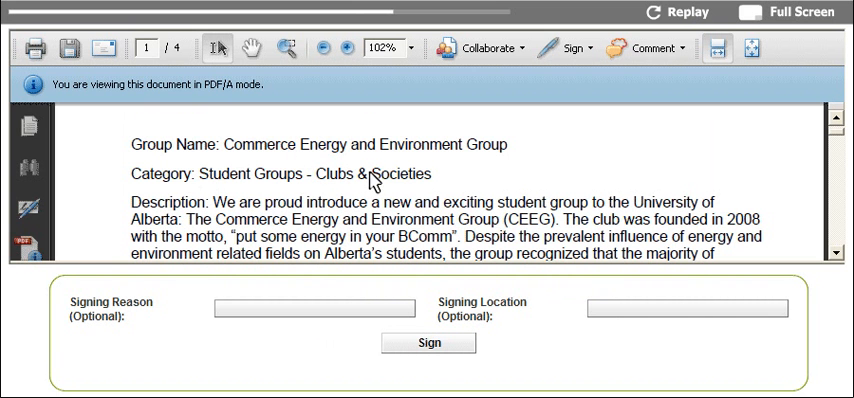
pyautogui.moveTo(608, 248)
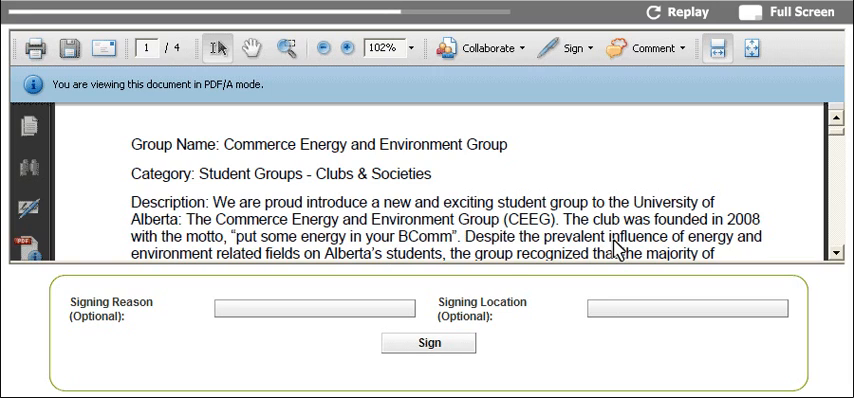
pyautogui.moveTo(496, 316)
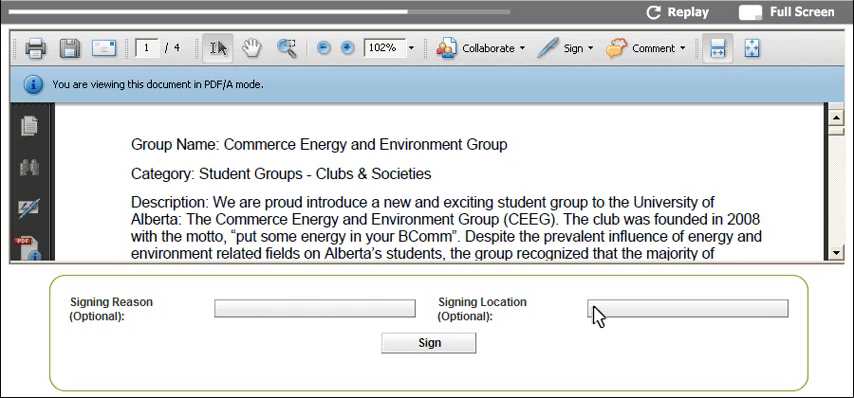
pyautogui.moveTo(316, 314)
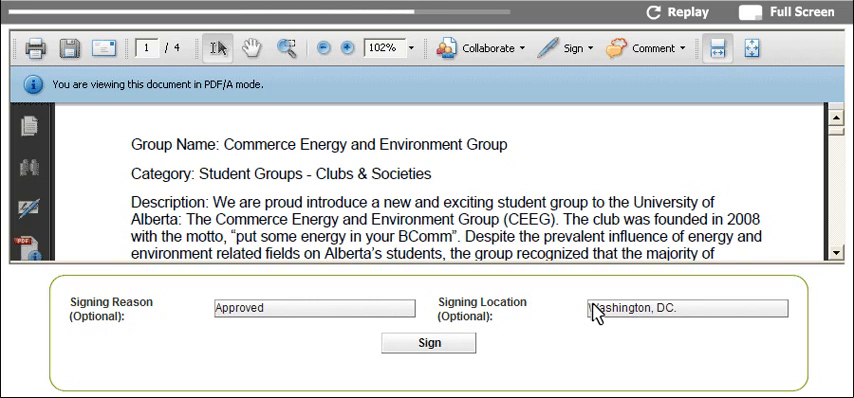
pyautogui.click(428, 344)
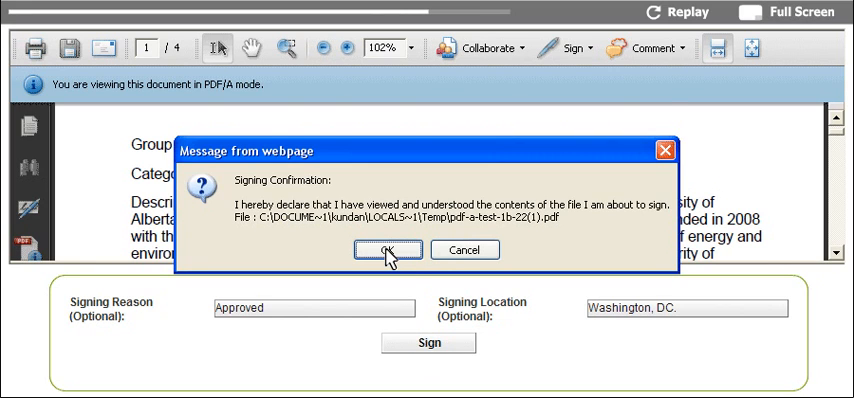
# Step: Confirm the review declaration and sign the PDF with the WISeKey CertifyID certificate
pyautogui.click(390, 250)
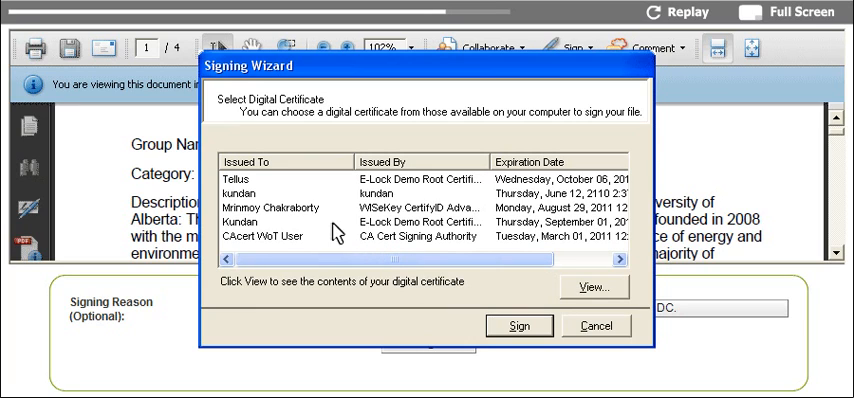
pyautogui.click(290, 208)
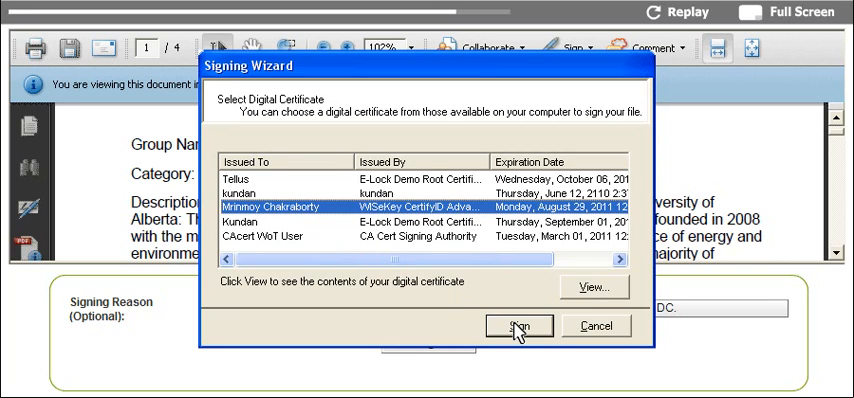
pyautogui.click(518, 326)
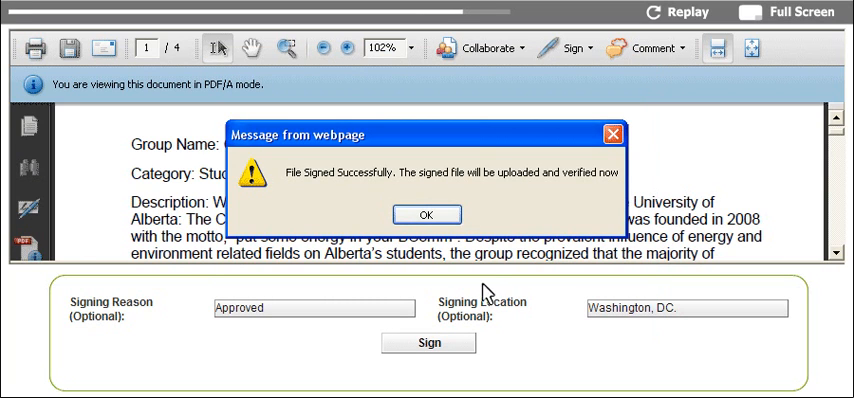
pyautogui.click(424, 214)
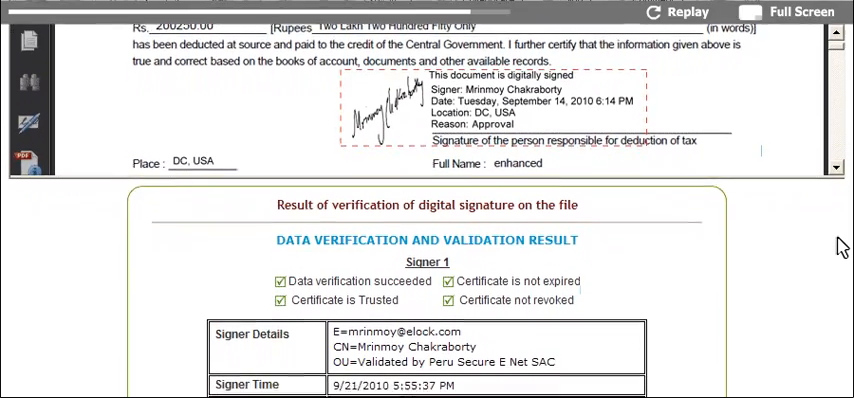
pyautogui.scroll(-3)
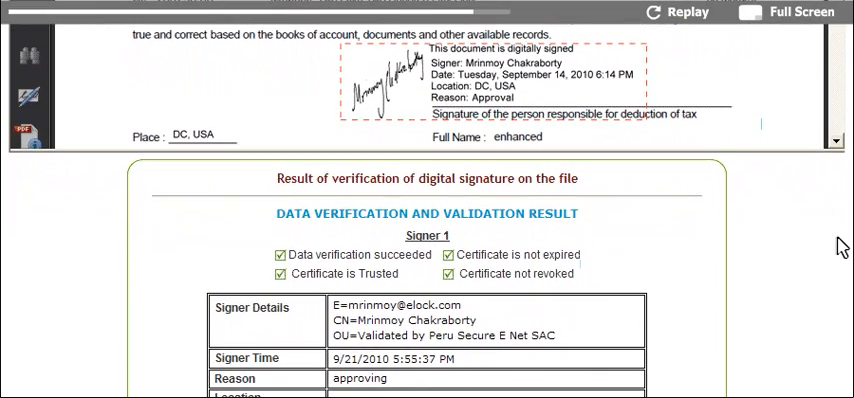